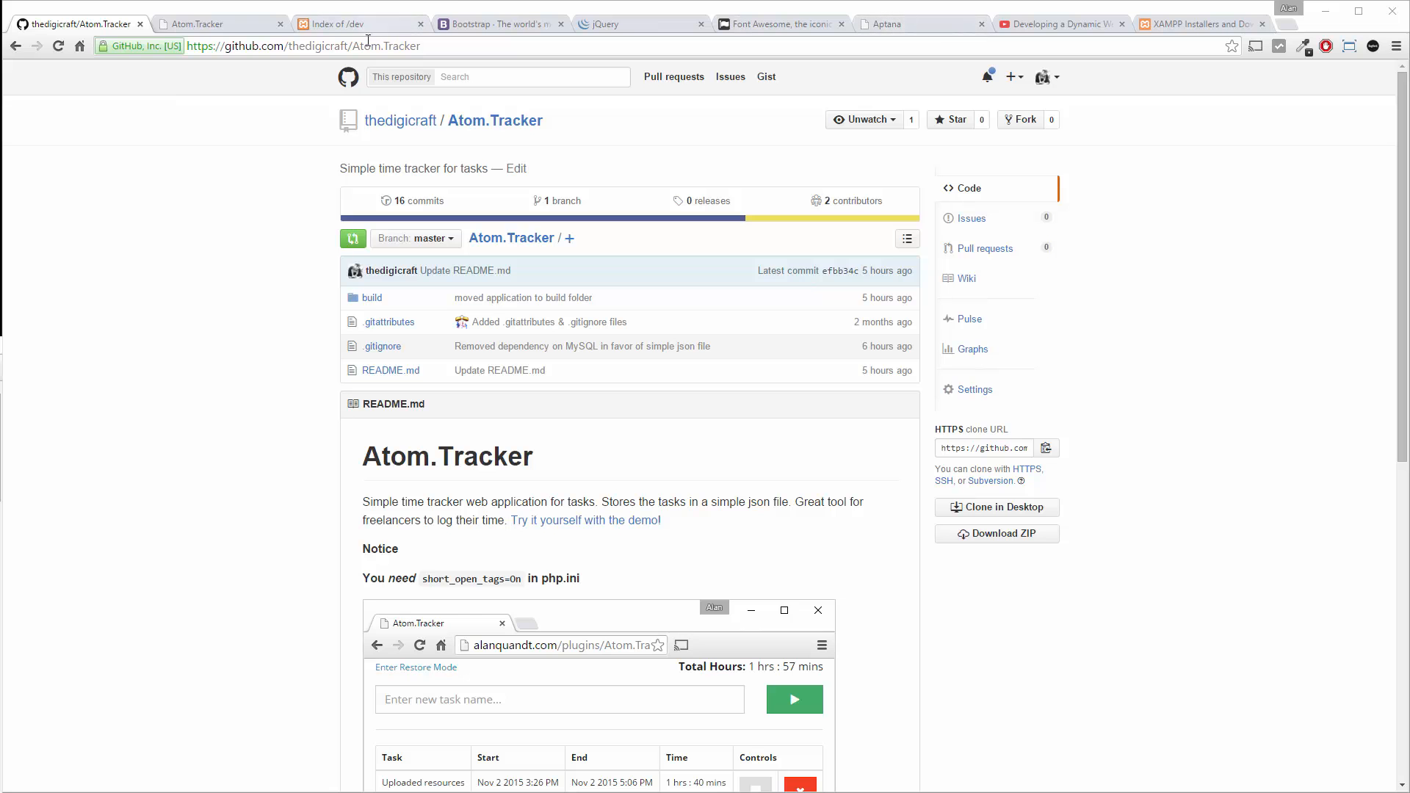
# - Scroll down the Atom.Tracker file list and open the build folder
pyautogui.scroll(-3)
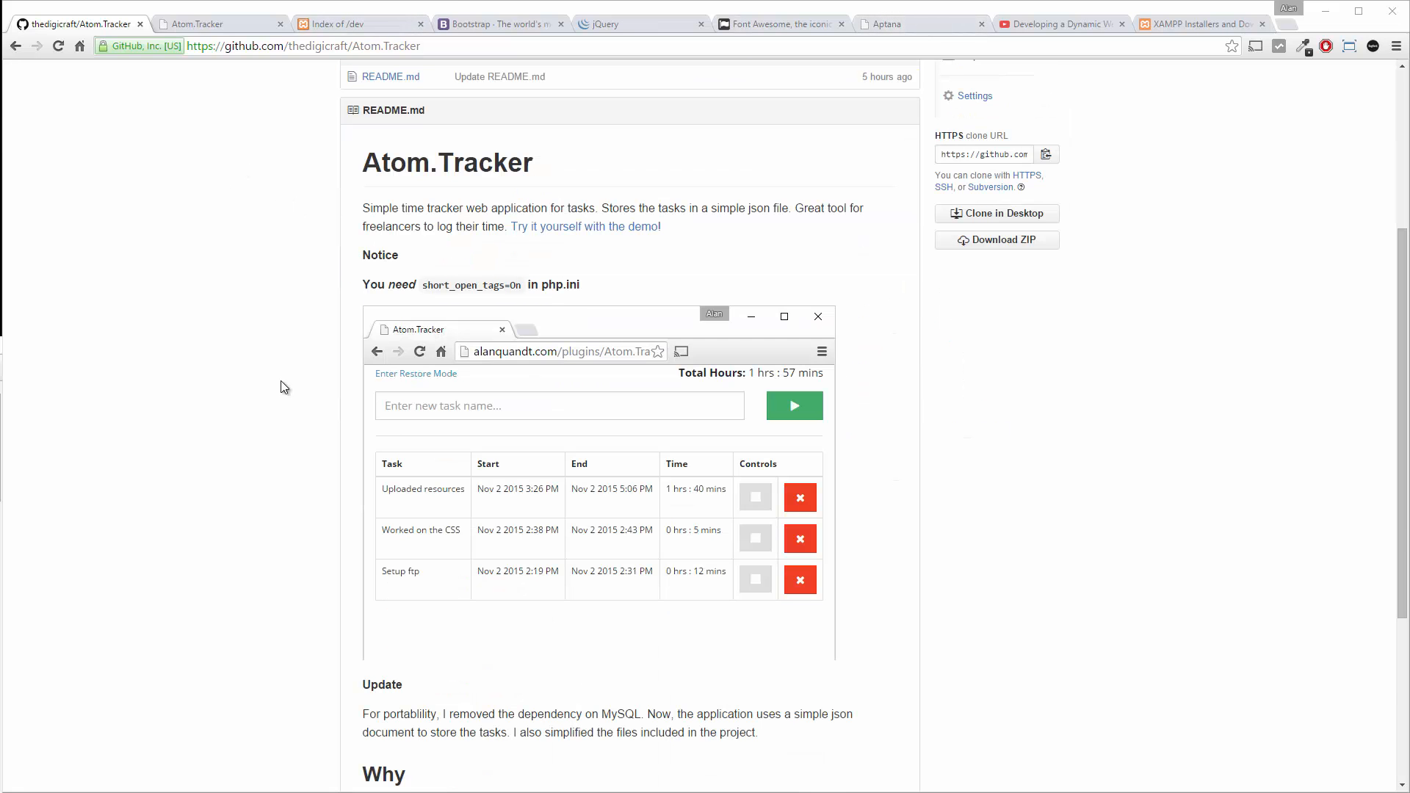
pyautogui.scroll(-3)
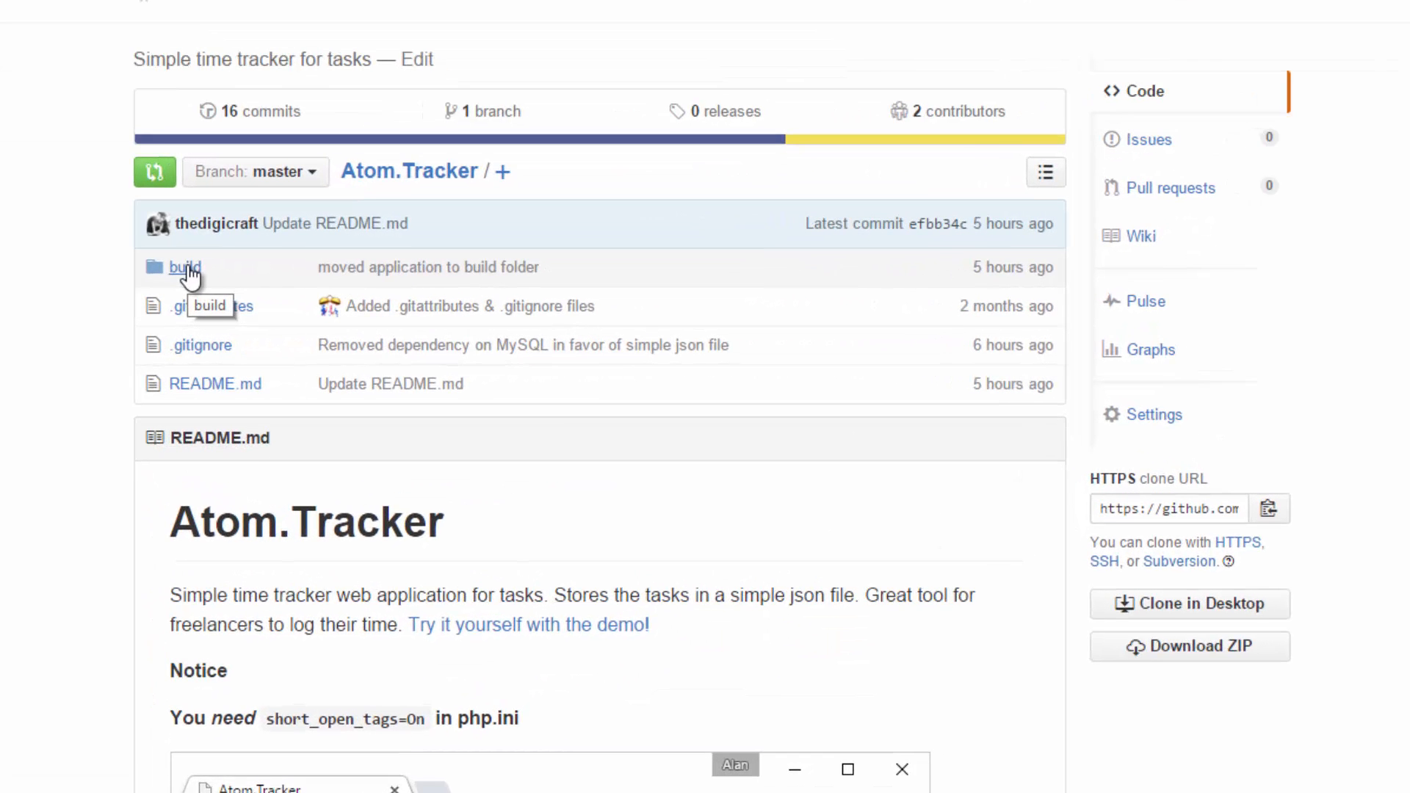
pyautogui.click(184, 268)
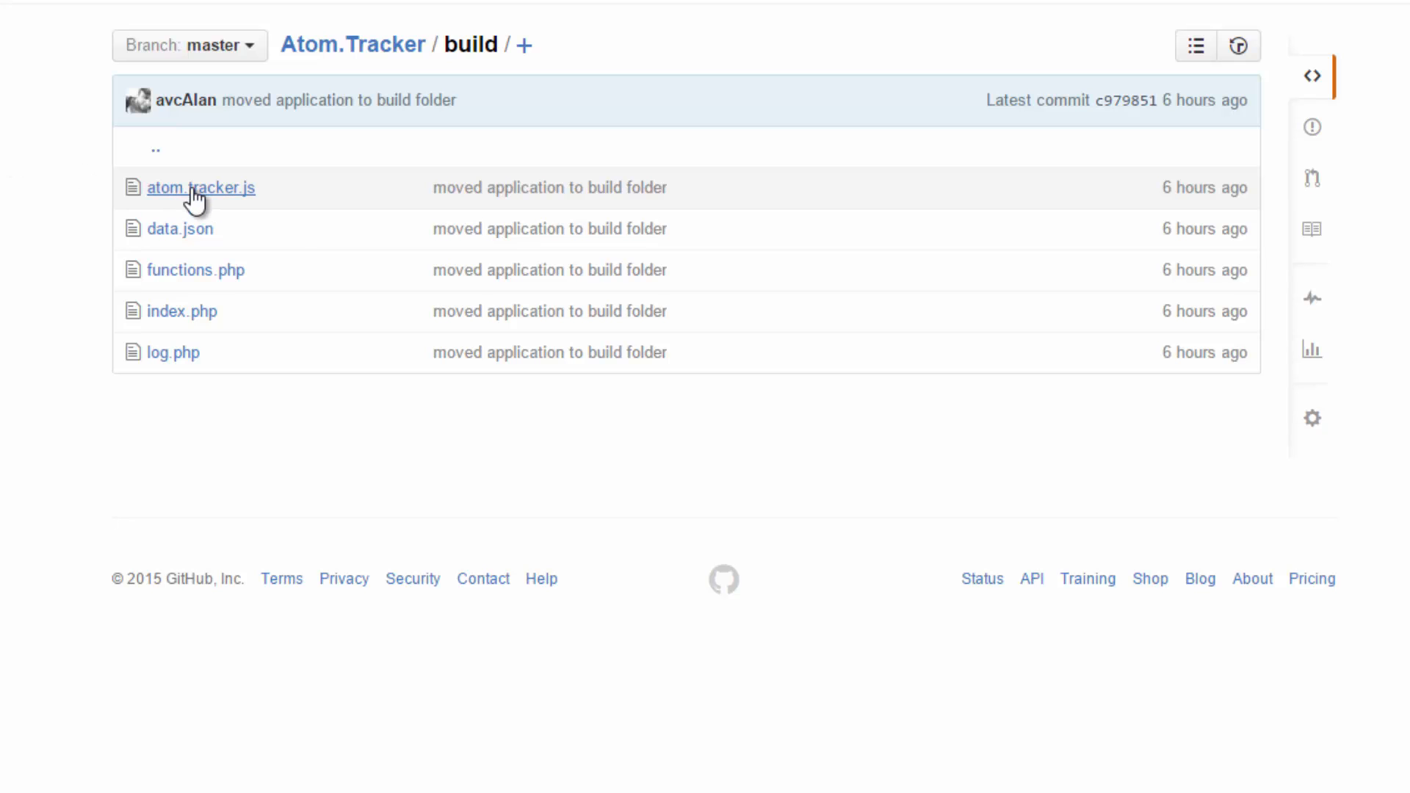
pyautogui.moveTo(200, 187)
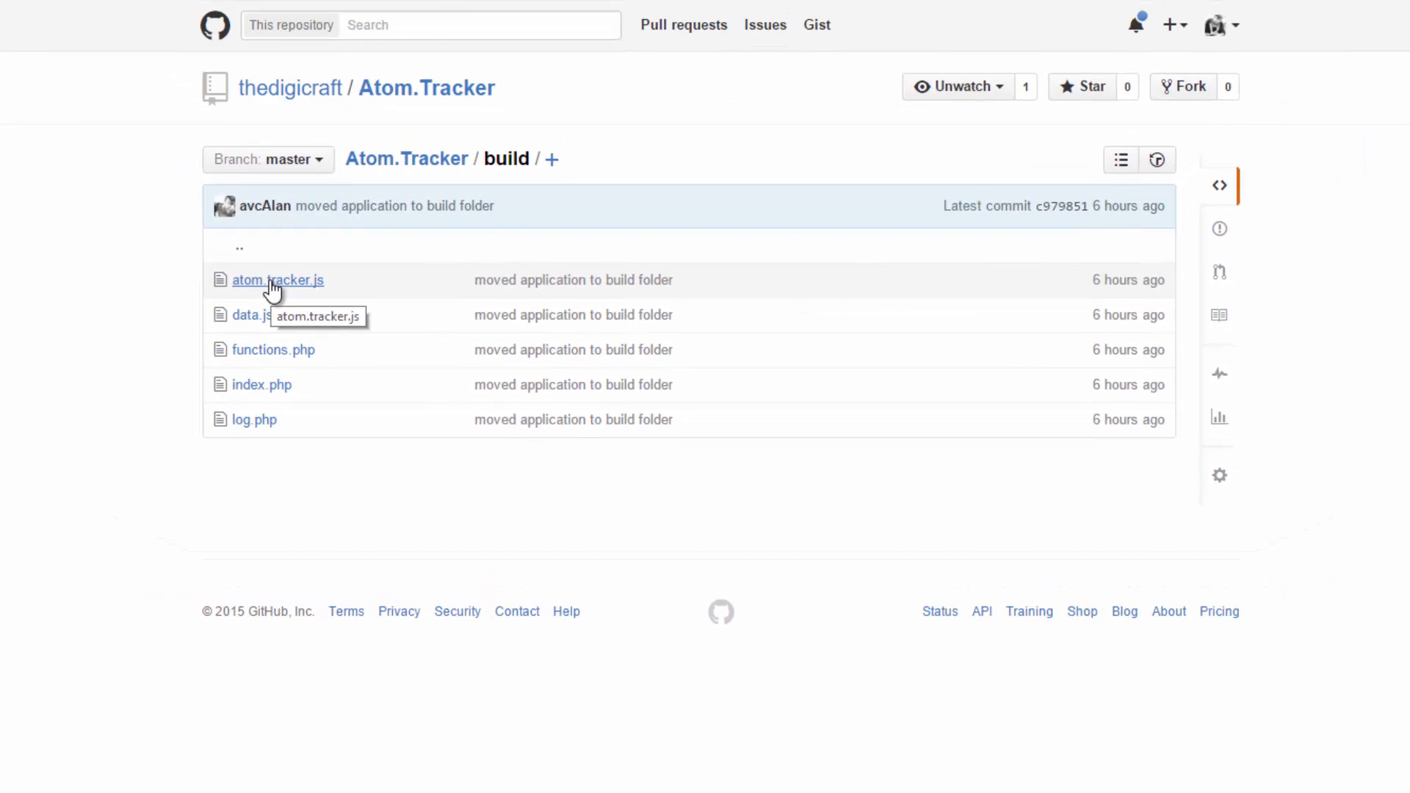
pyautogui.click(277, 279)
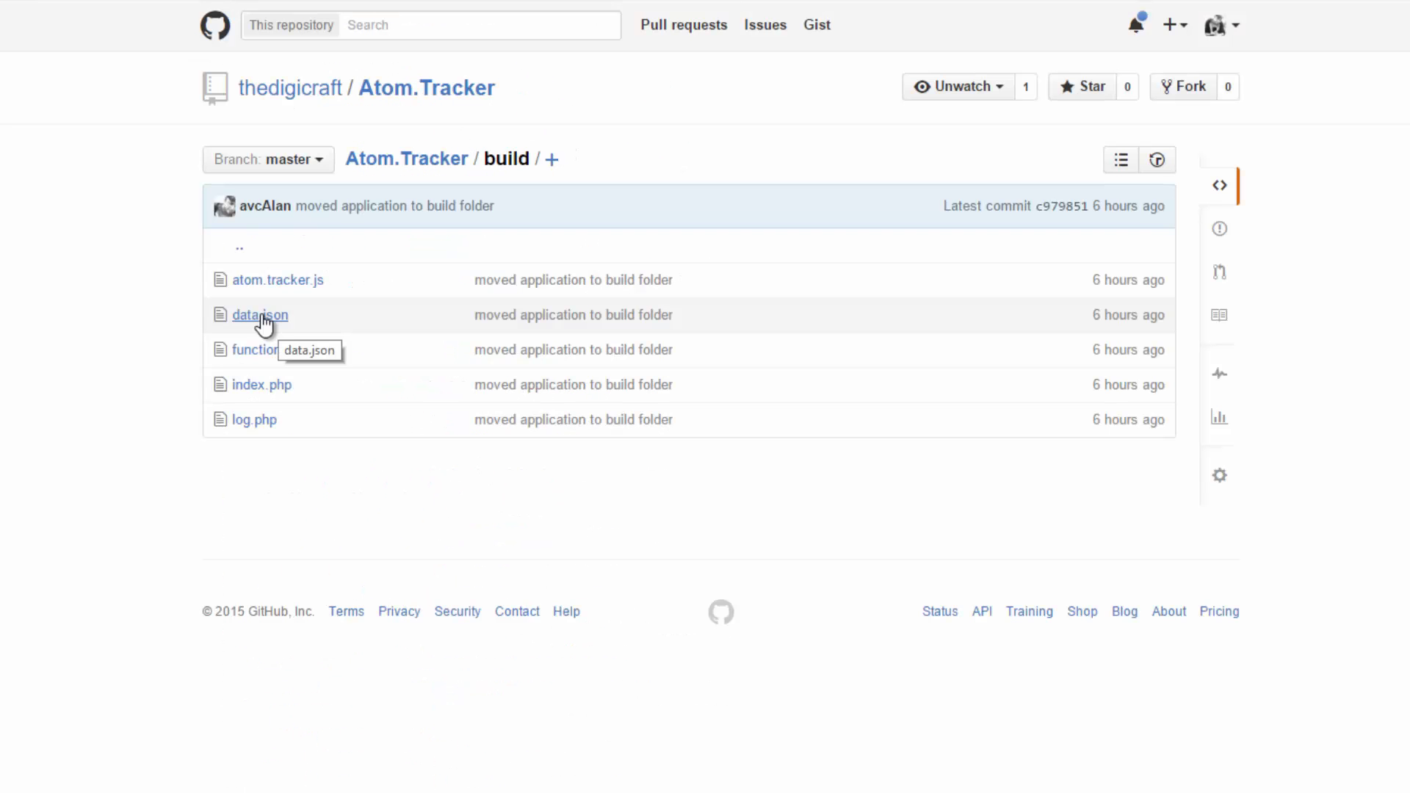
pyautogui.moveTo(265, 329)
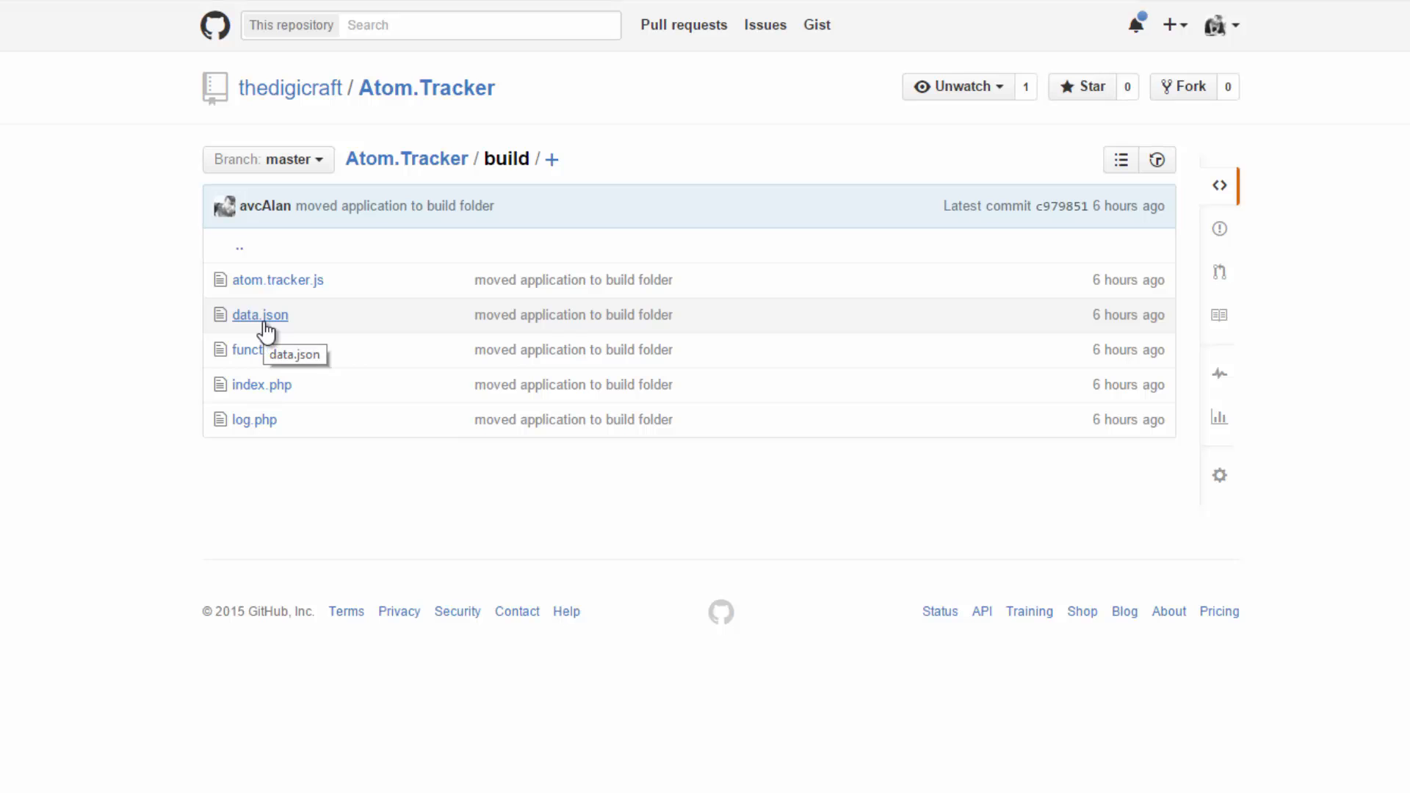
# - Open data.json and scroll horizontally across its single line of task data
pyautogui.click(260, 315)
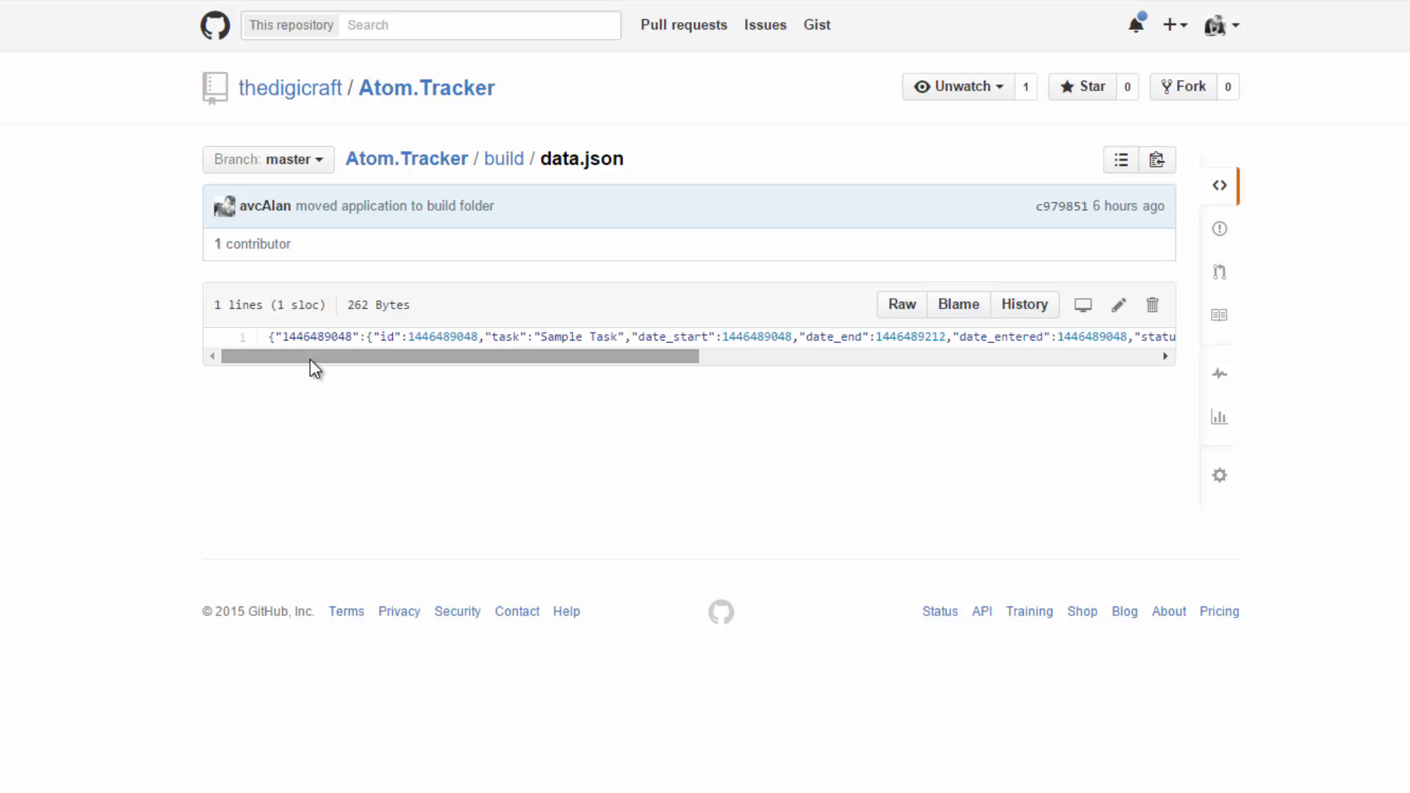
pyautogui.moveTo(316, 356); pyautogui.dragTo(387, 356)
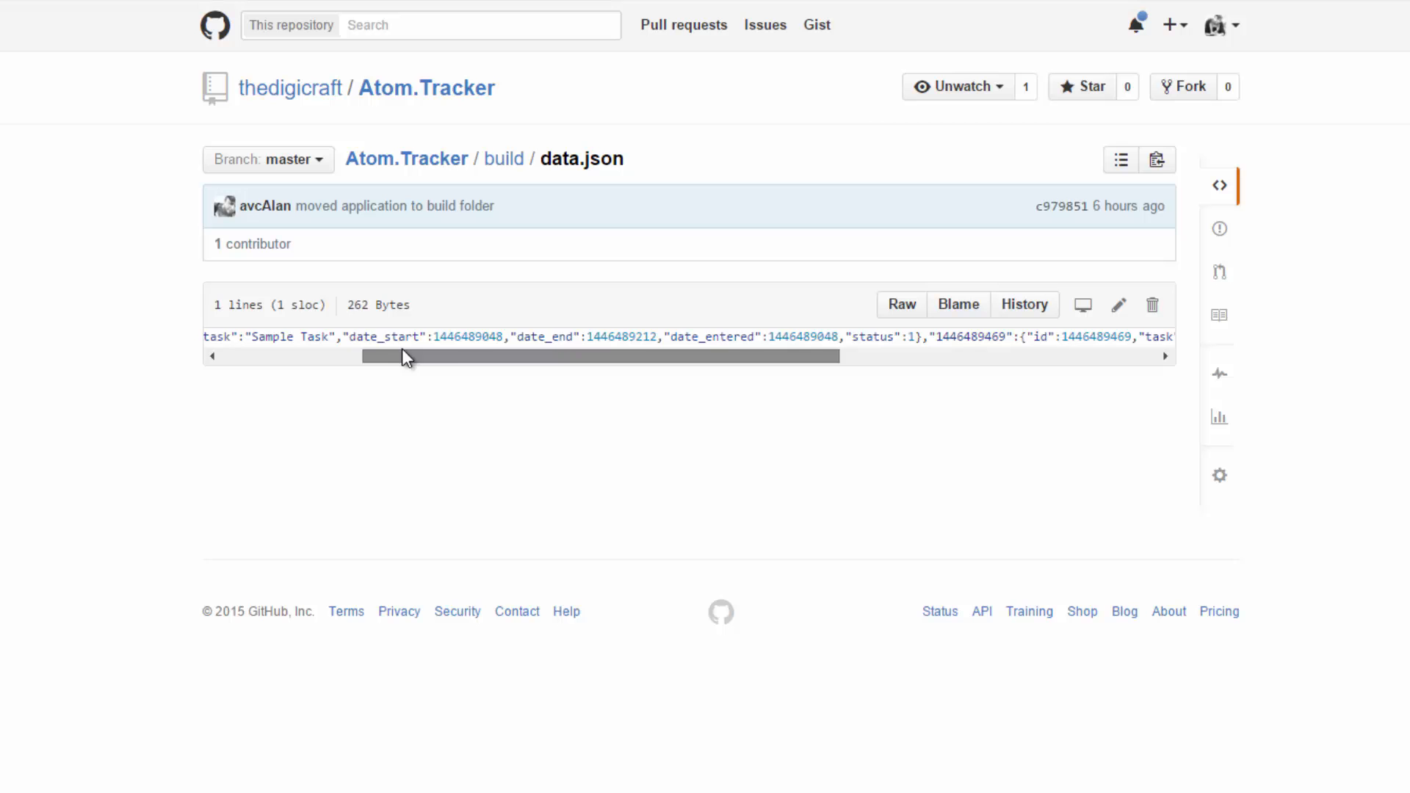
pyautogui.moveTo(400, 356); pyautogui.dragTo(647, 356)
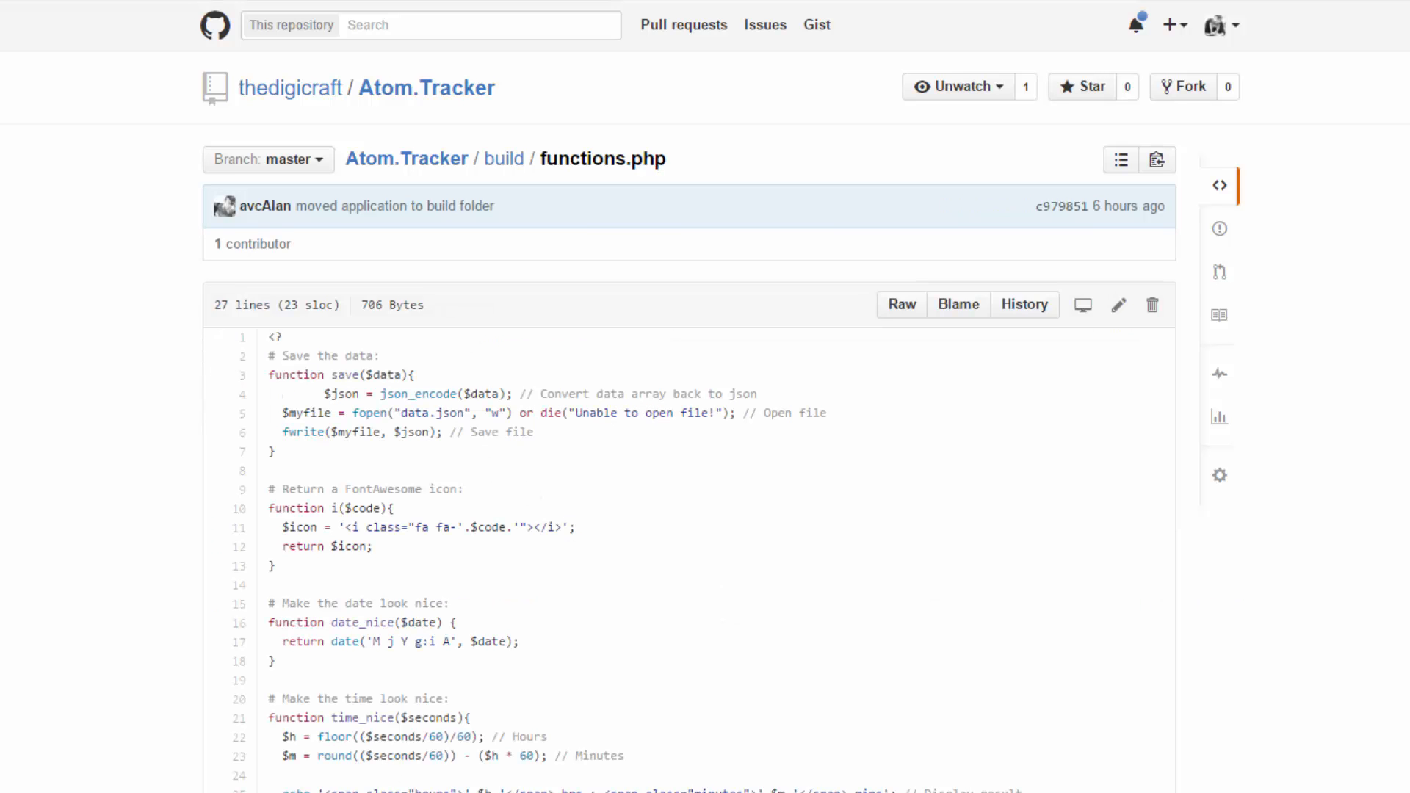
# - Return to the build folder via the breadcrumb and open index.php
pyautogui.click(504, 159)
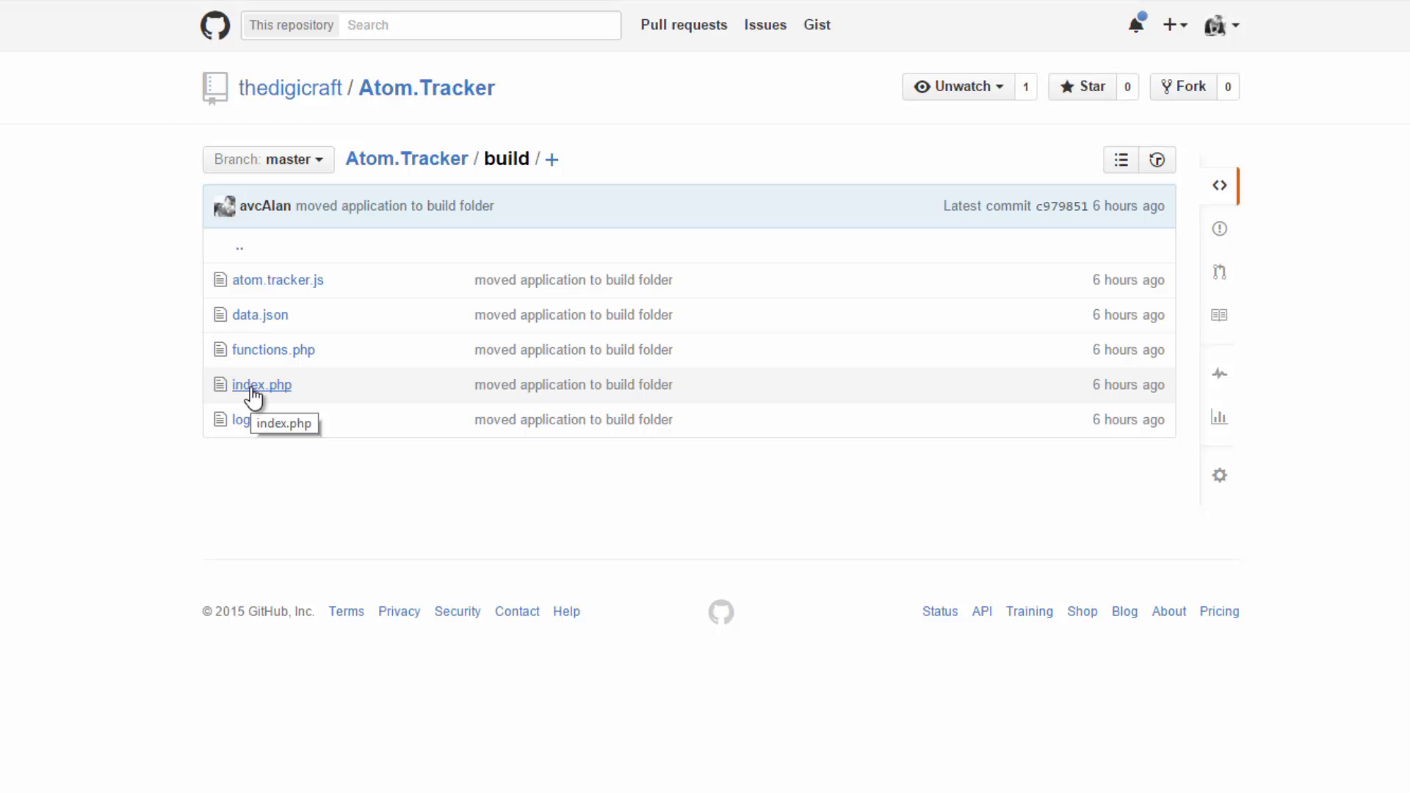
pyautogui.click(261, 385)
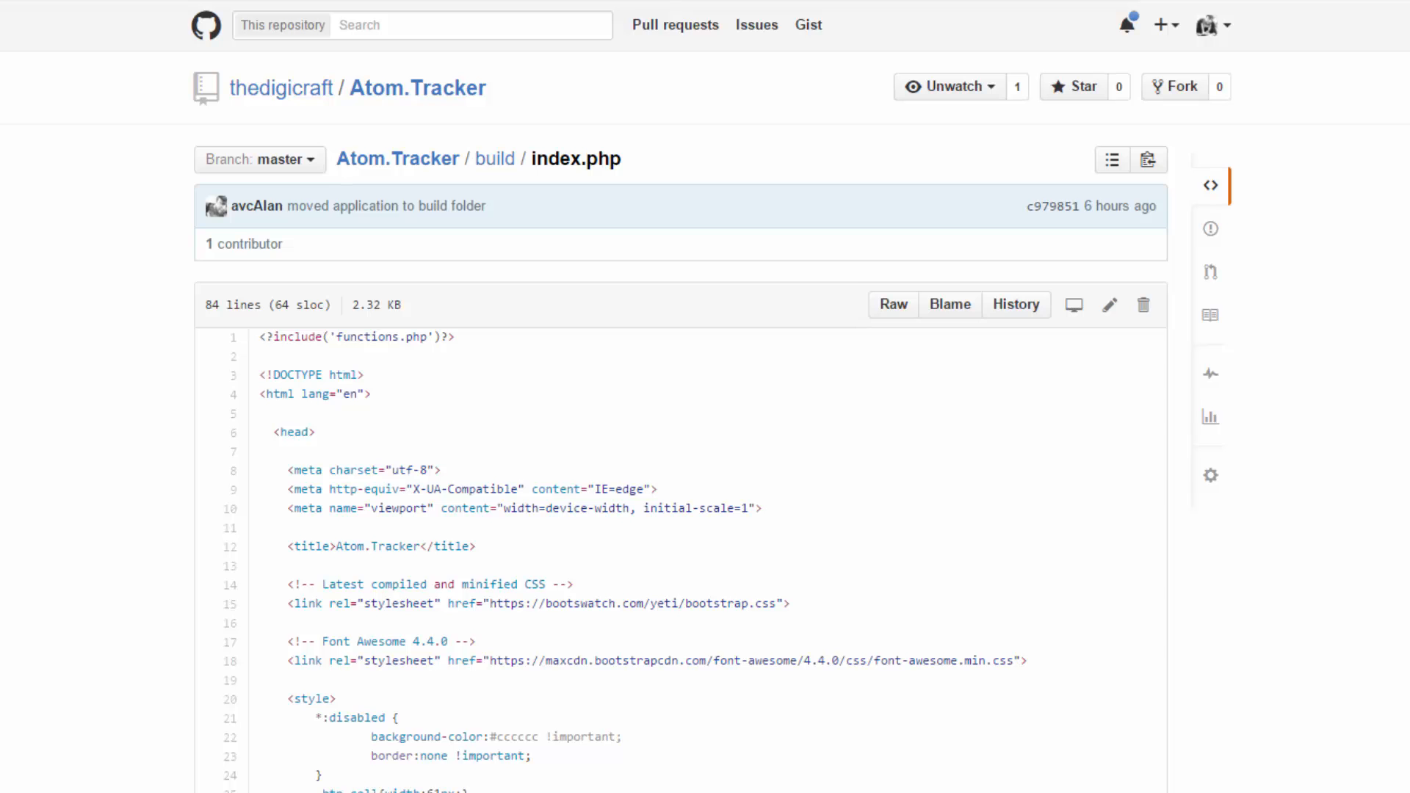
# - Scroll log.php down to the new, status, delete and stop task case handlers
pyautogui.scroll(-3)
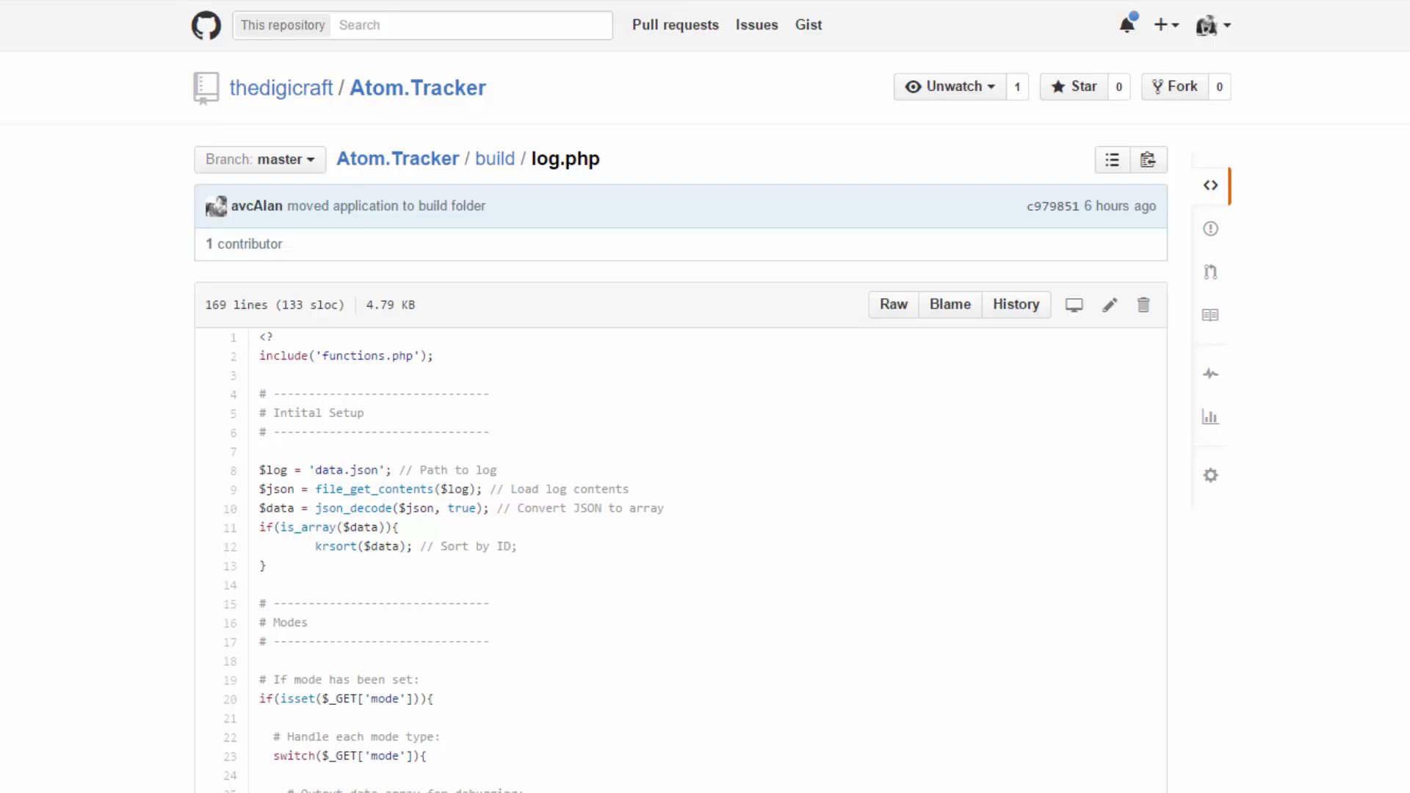
pyautogui.scroll(-3)
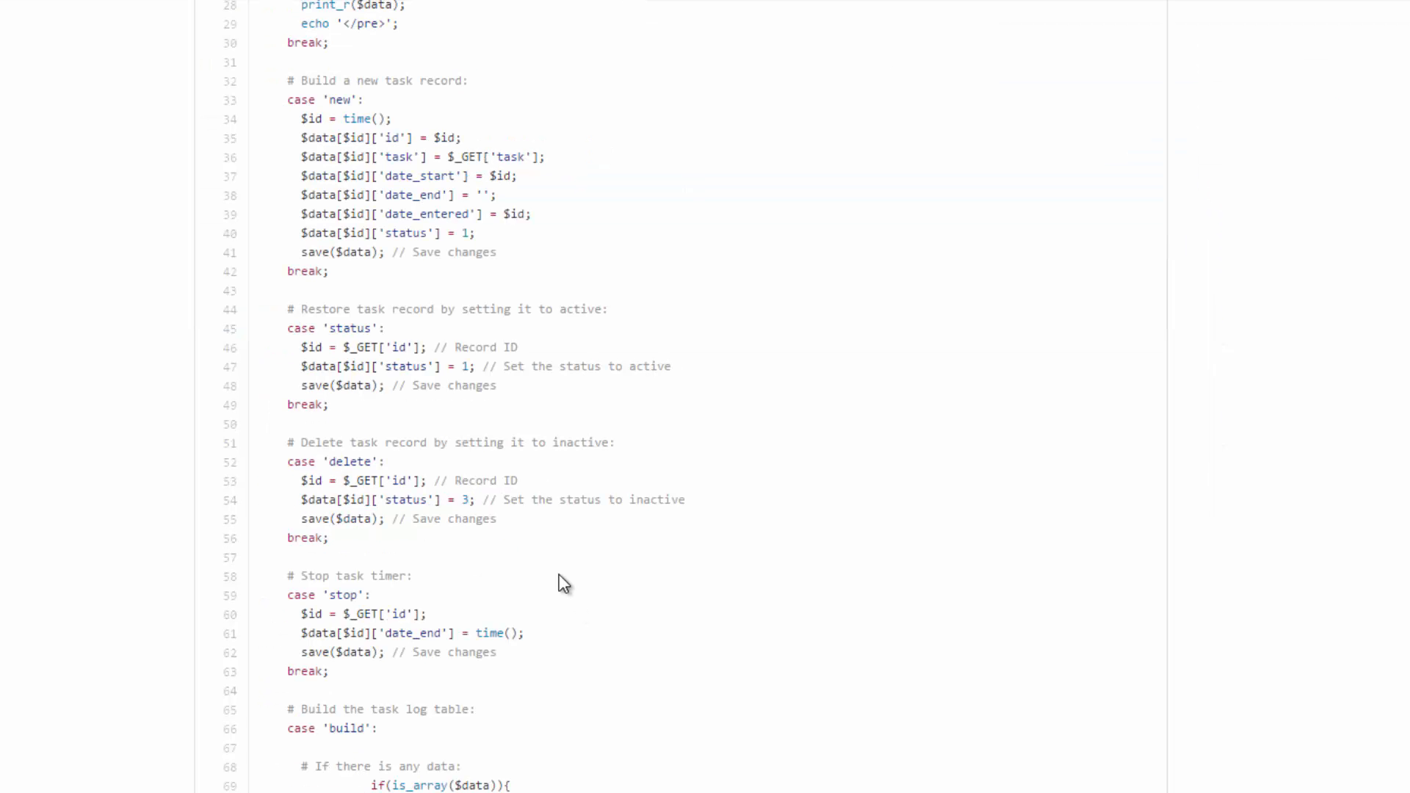